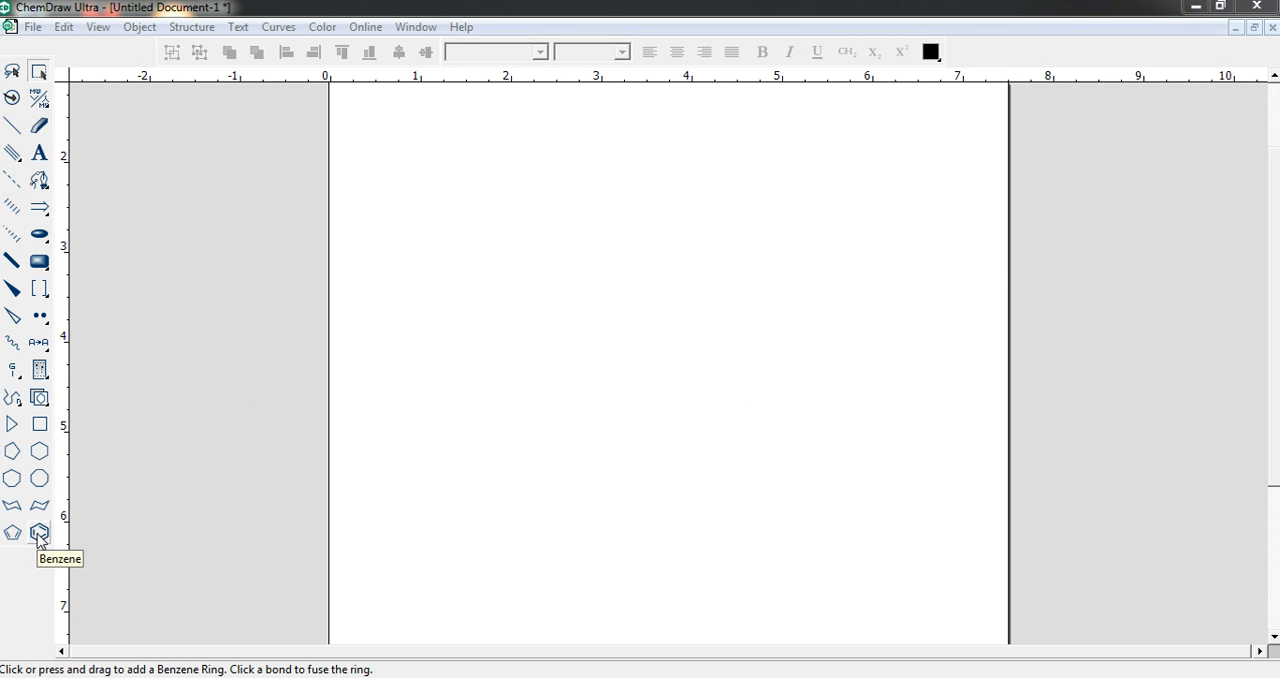
mouse_move(40, 532)
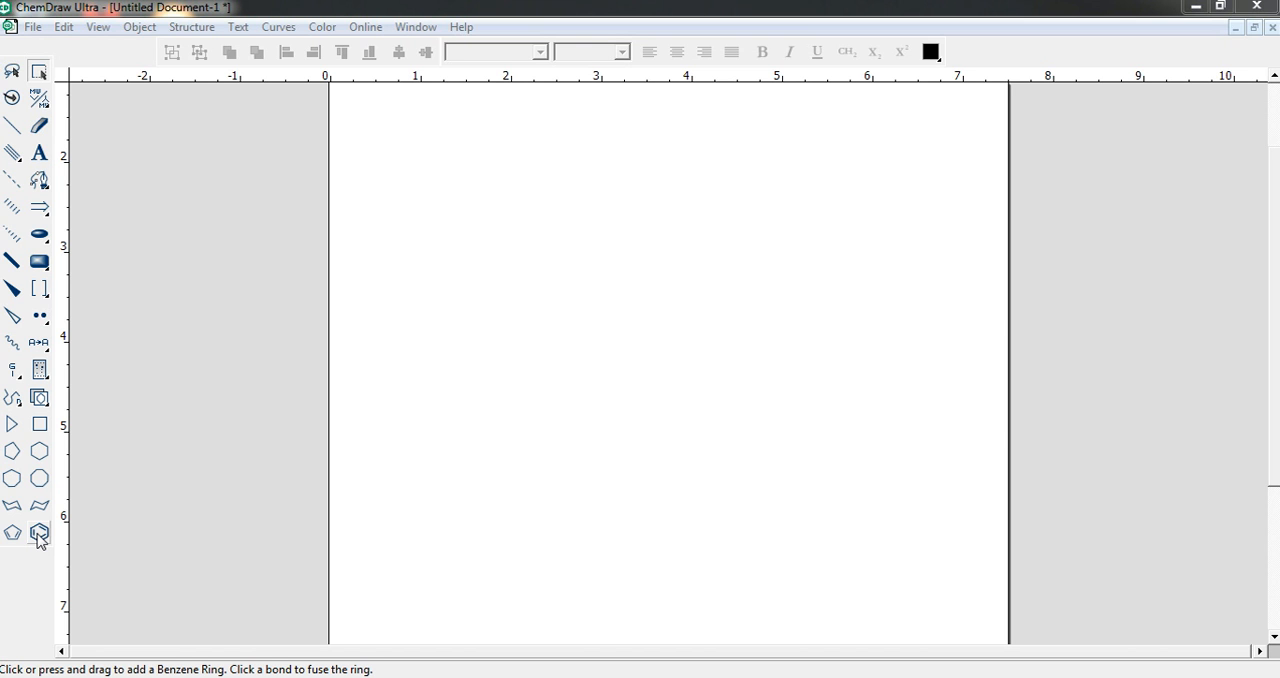
- Choose the Benzene ring tool from the left toolbar
left_click(12, 288)
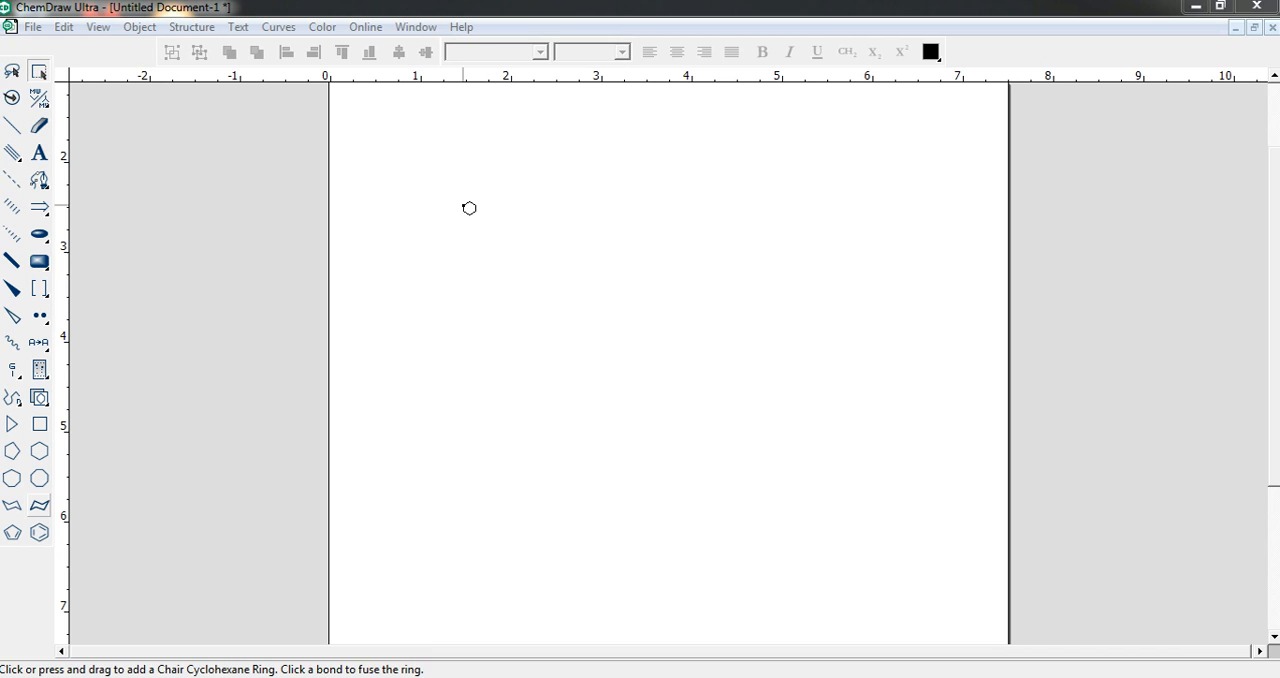
- Place a benzene ring near the upper-left area of the page
left_click(468, 208)
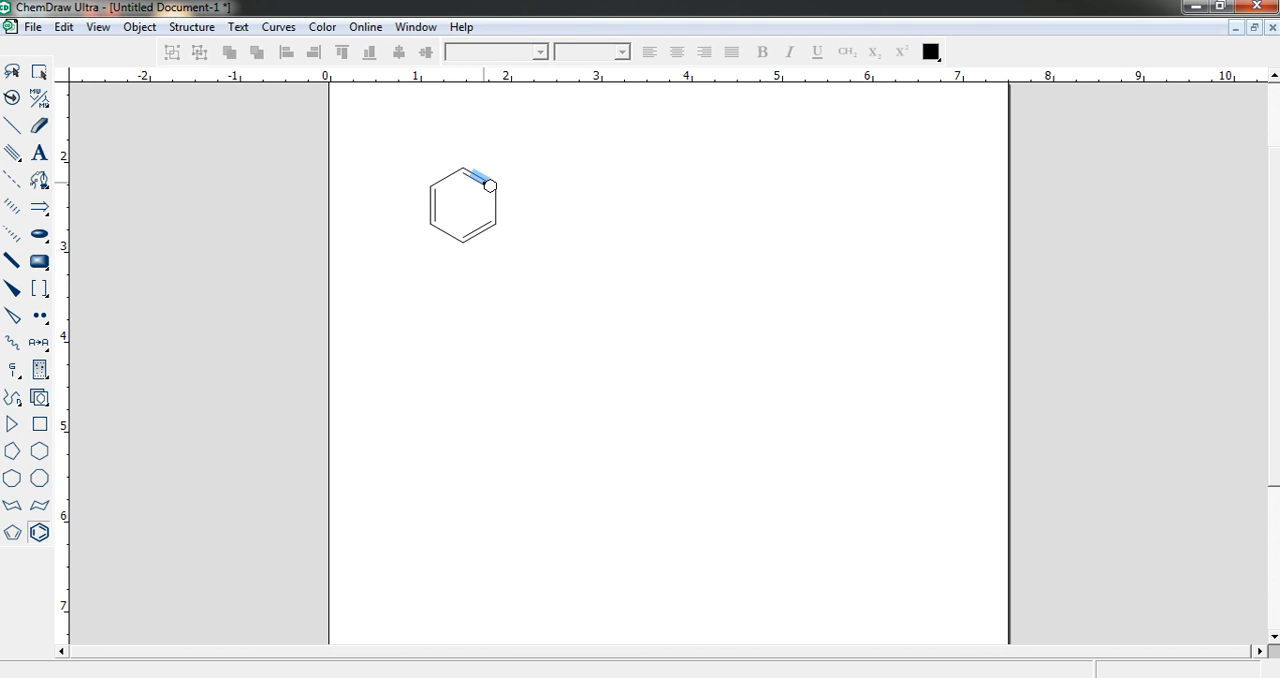
mouse_move(436, 210)
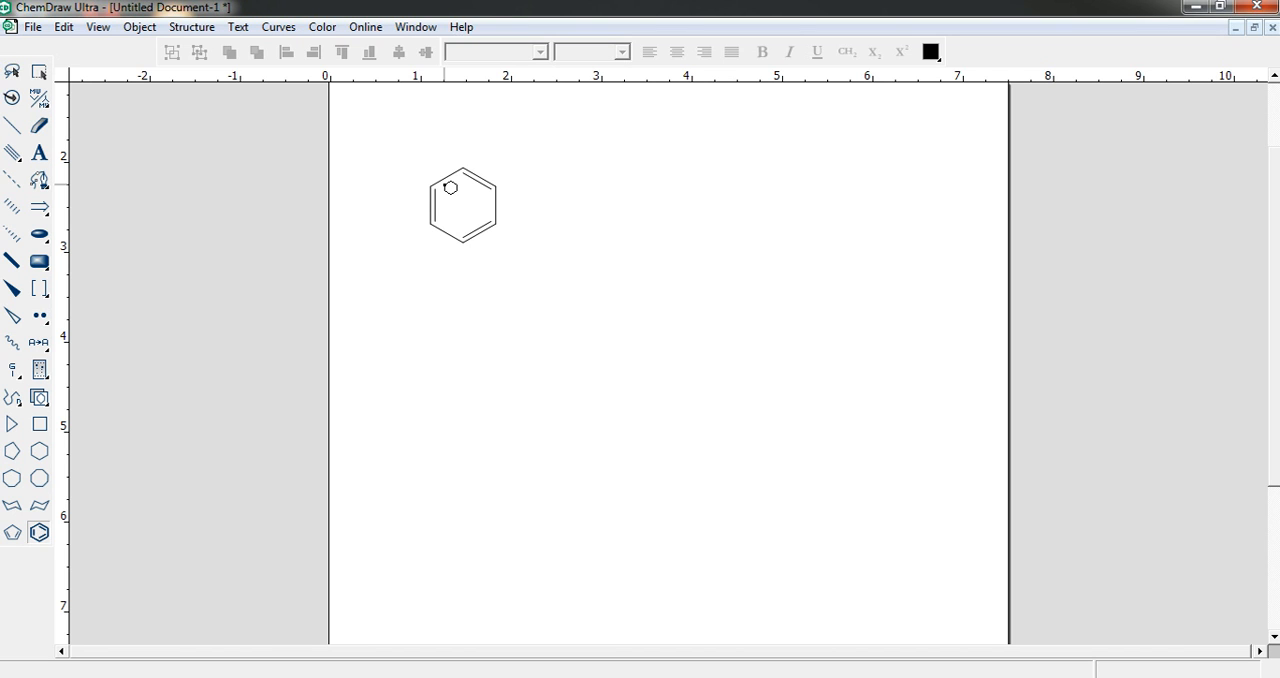
- Select the benzene ring and rotate it about 60° to shift its double bonds
left_click(40, 72)
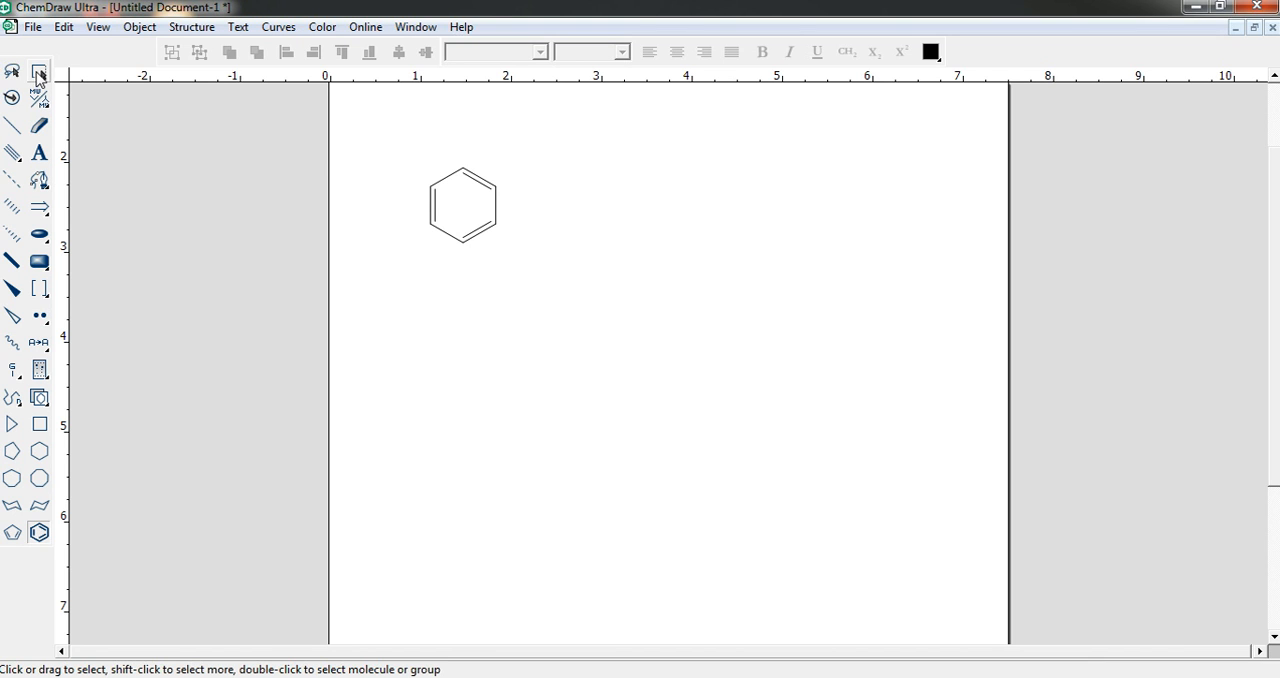
left_click(462, 204)
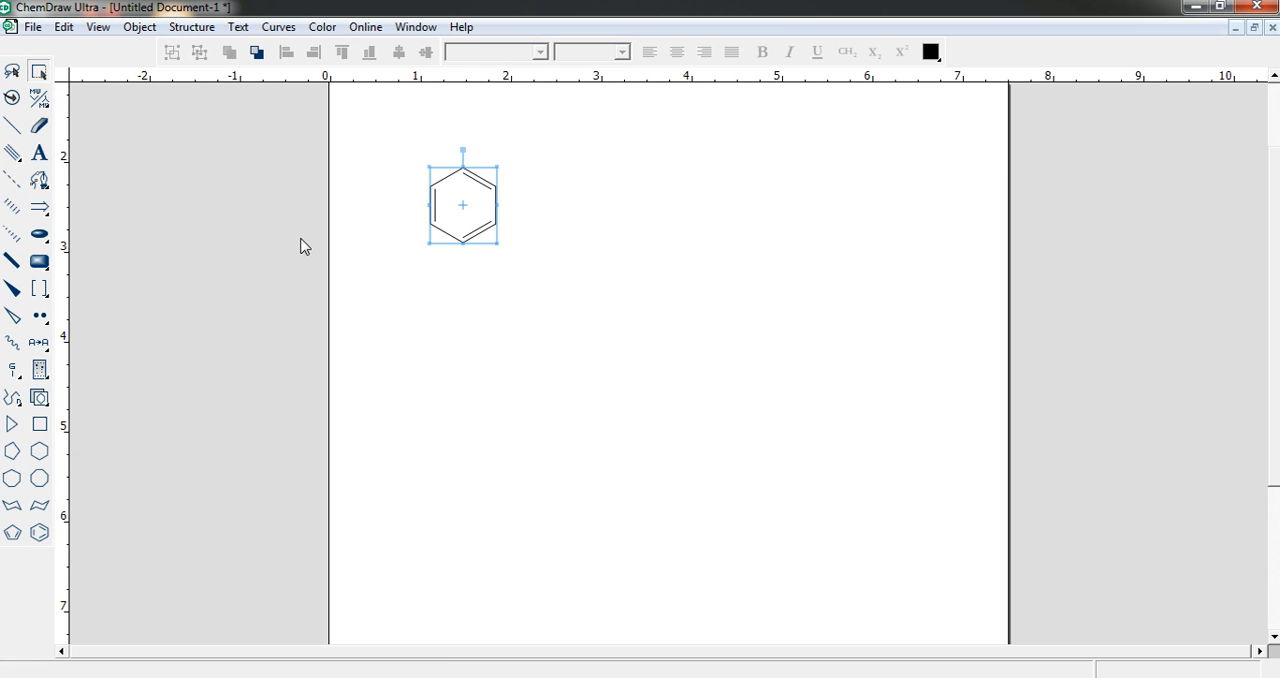
mouse_move(458, 148)
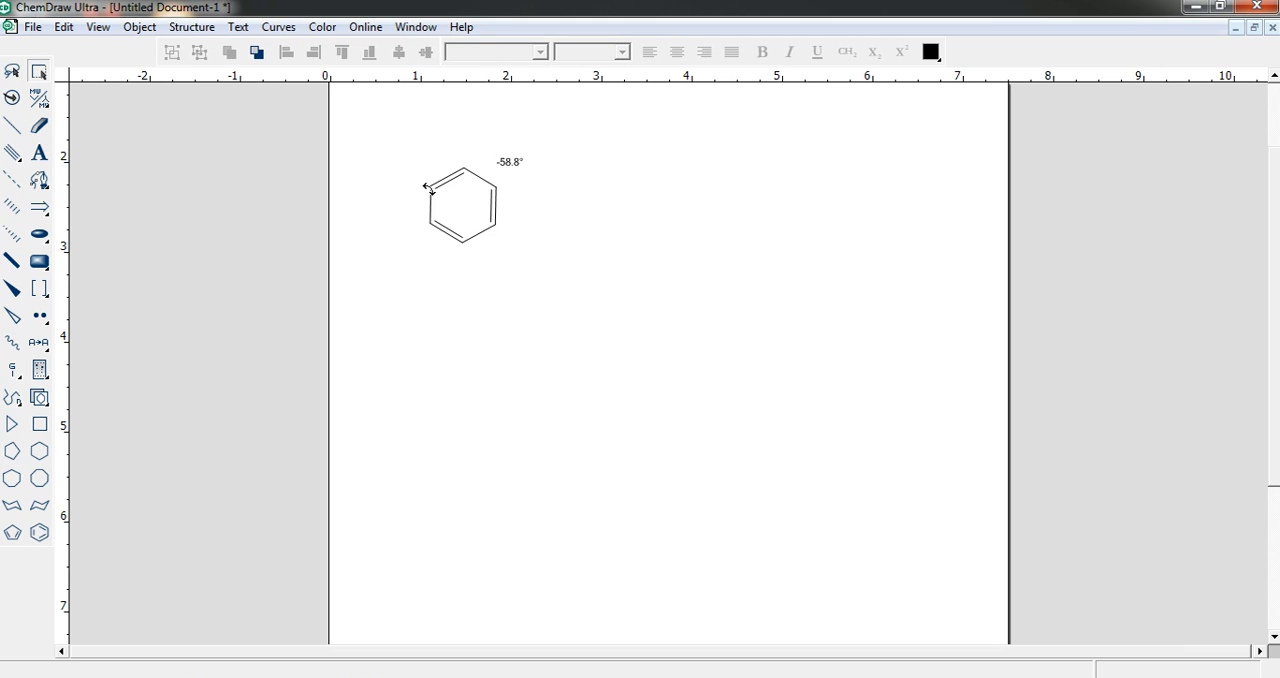
left_click(462, 204)
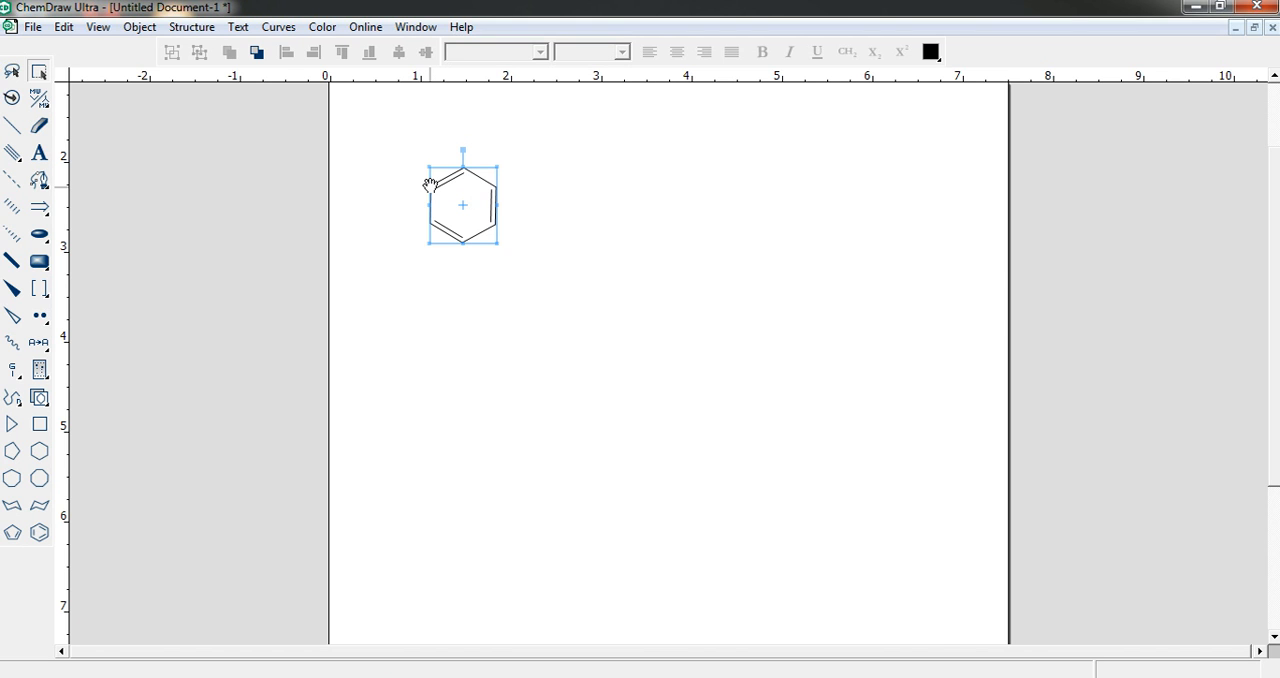
- Place a cyclohexane ring to the right of the benzene ring
left_click(40, 452)
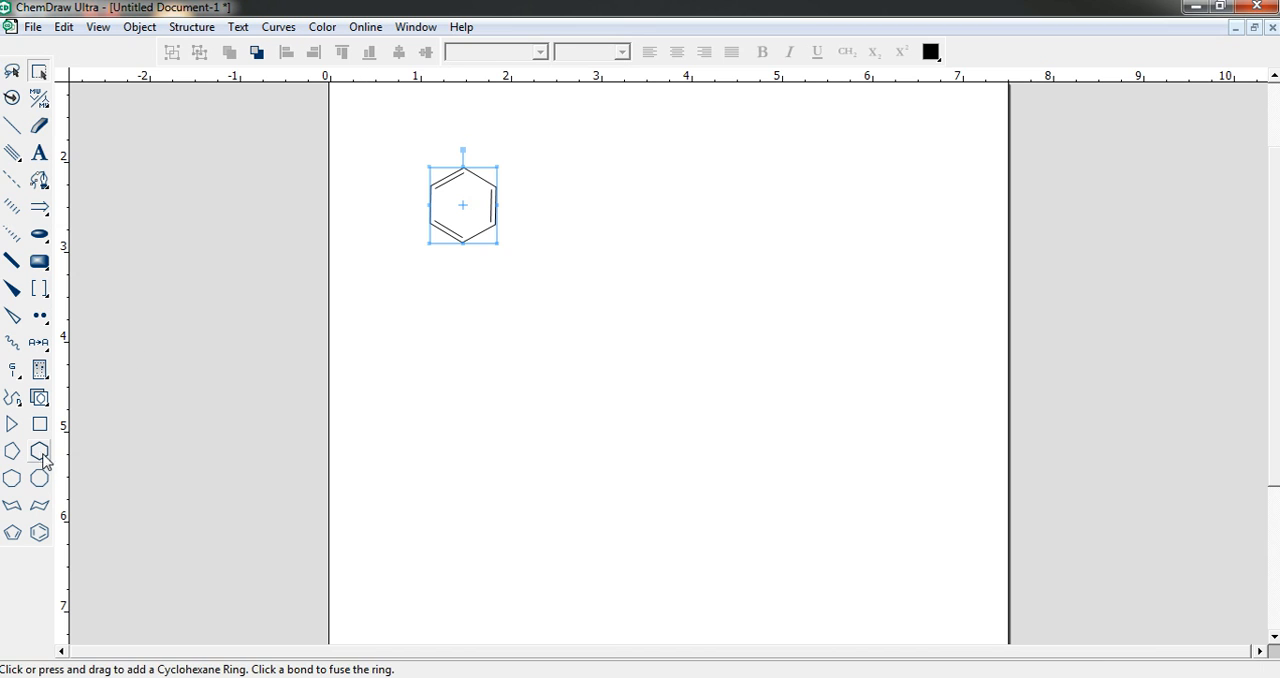
left_click(600, 404)
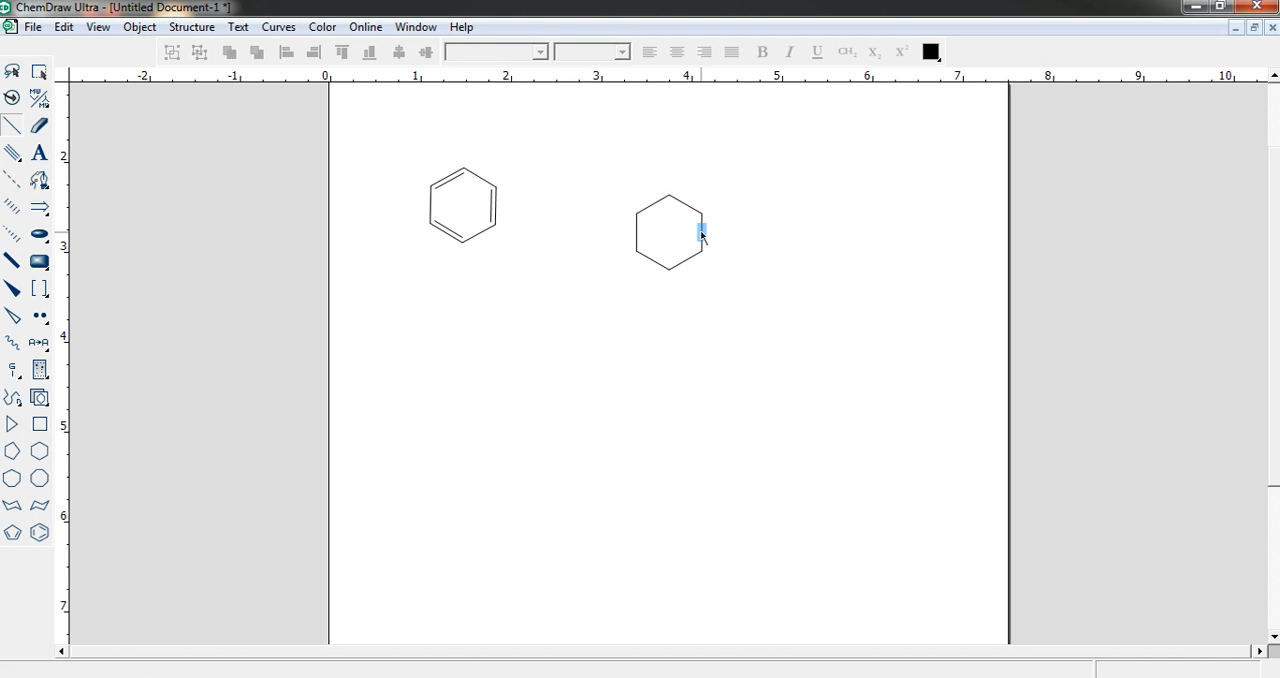
mouse_move(702, 212)
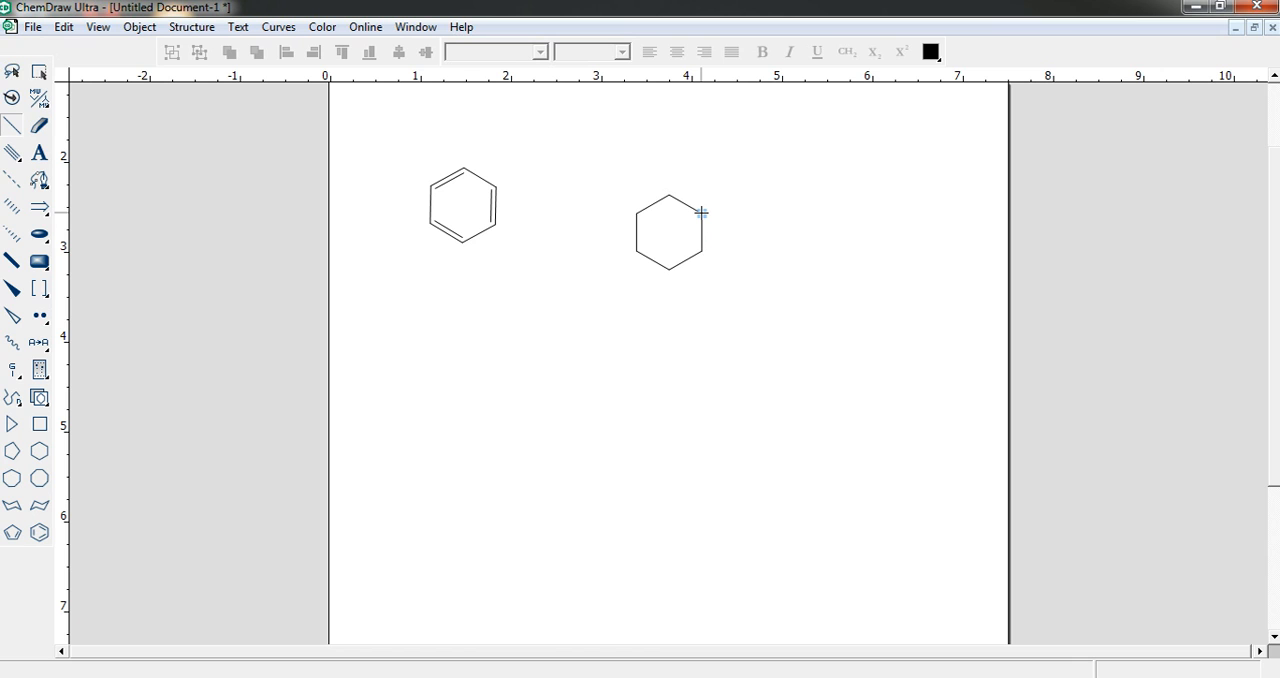